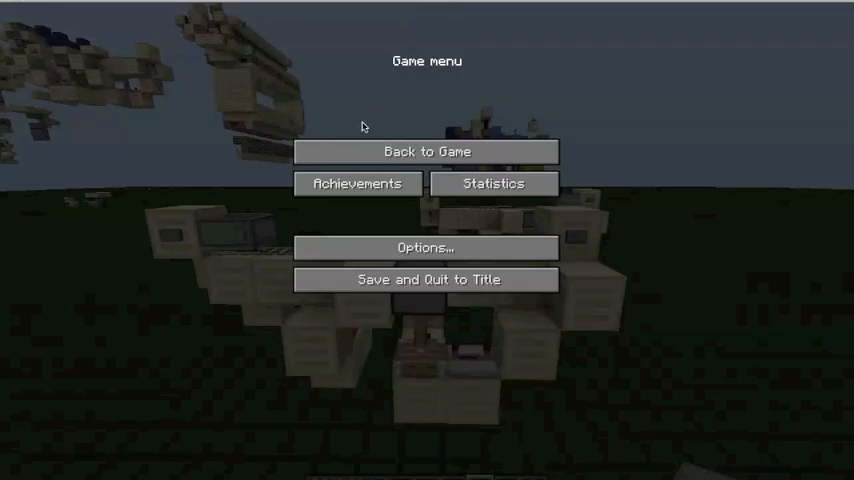
Resume the world from the pause menu via Back to Game
left_click(426, 152)
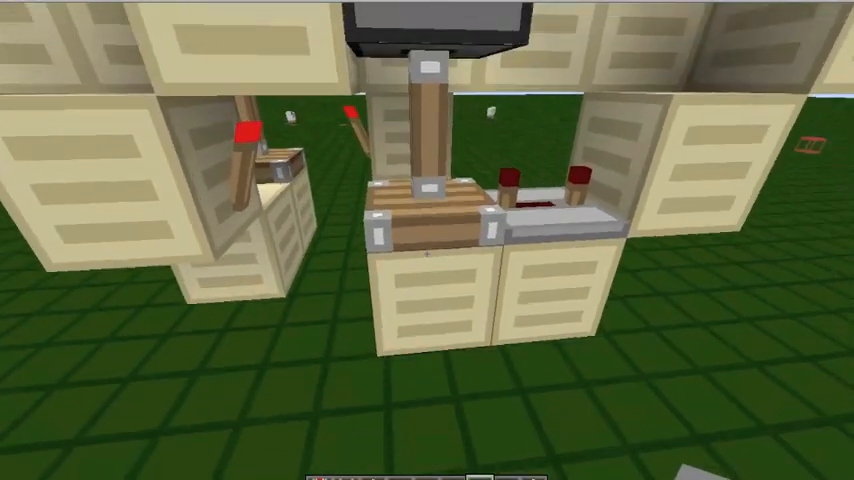
mouse_move(428, 240)
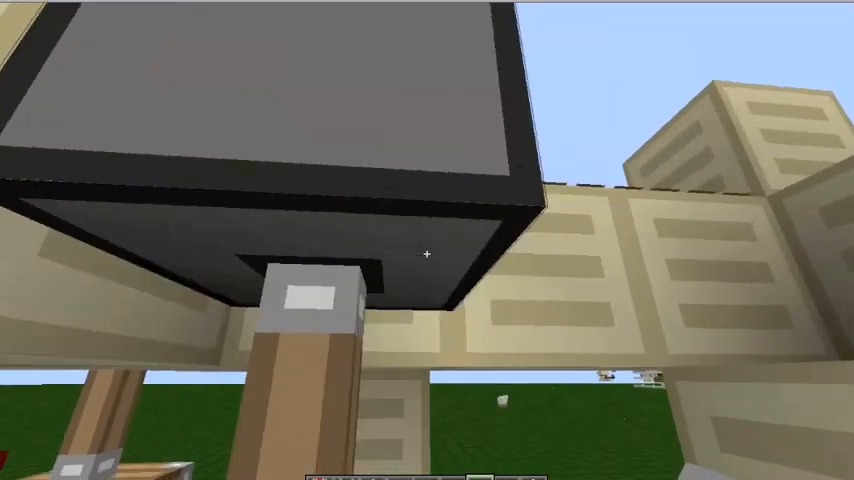
mouse_move(428, 254)
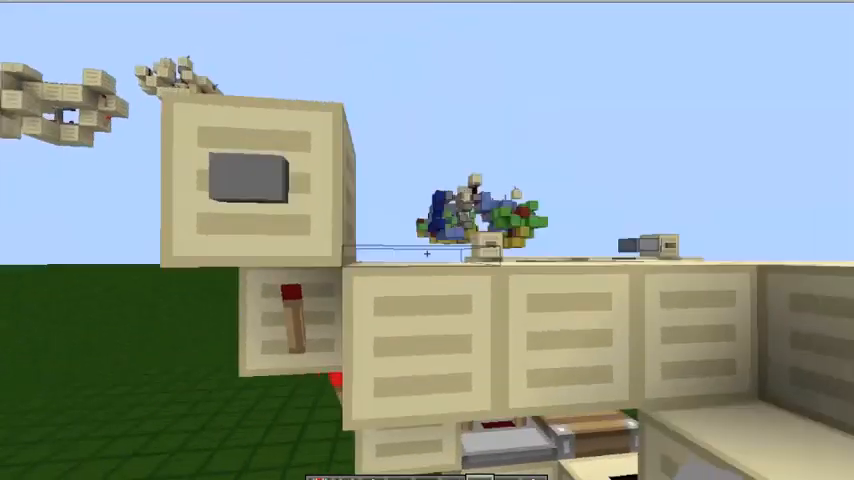
mouse_move(428, 240)
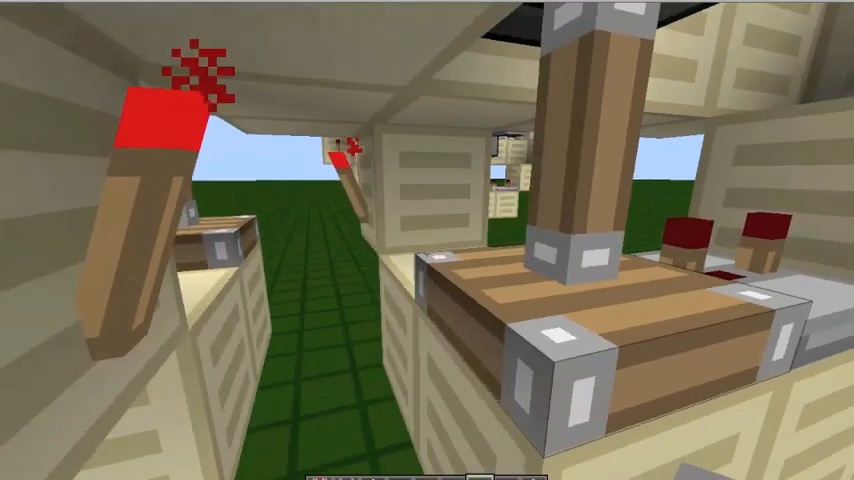
mouse_move(428, 240)
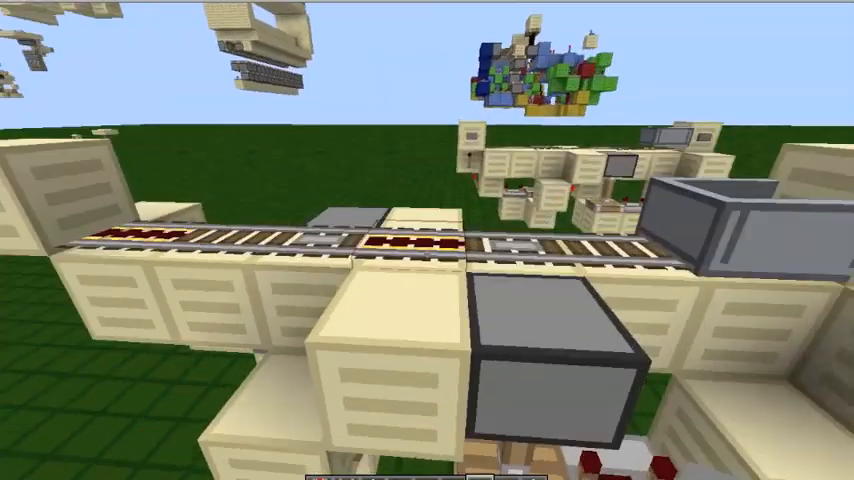
mouse_move(428, 240)
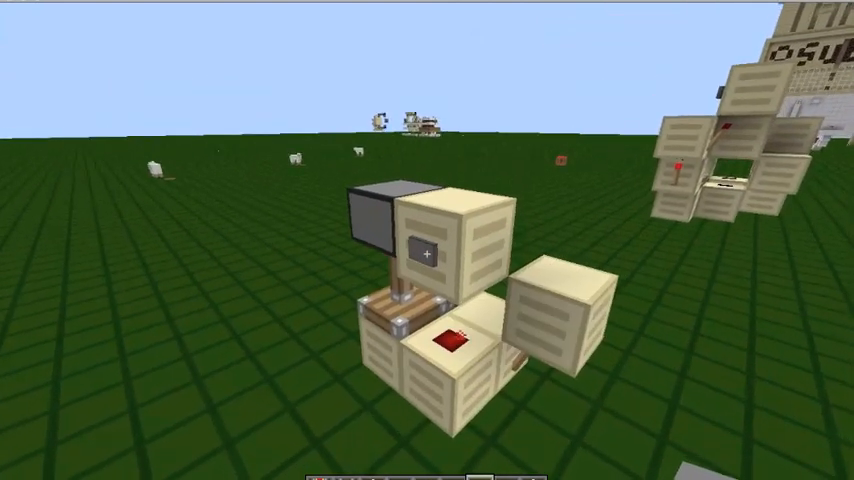
mouse_move(428, 240)
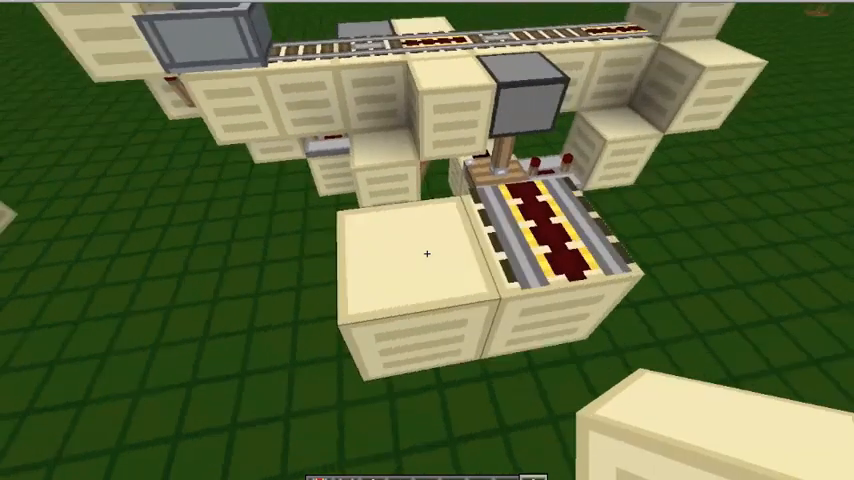
mouse_move(428, 252)
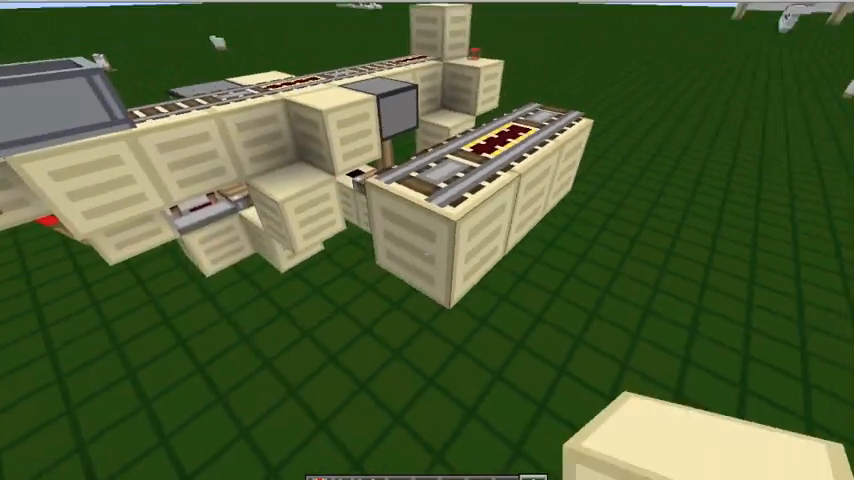
key("e")
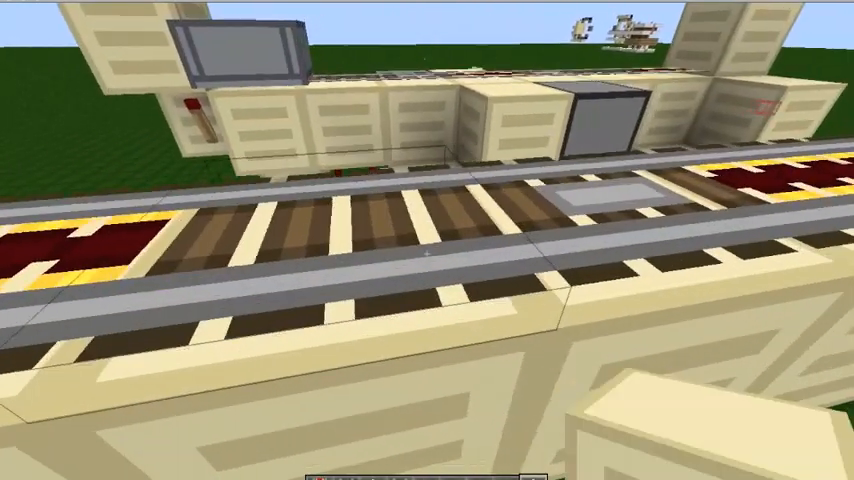
mouse_move(428, 240)
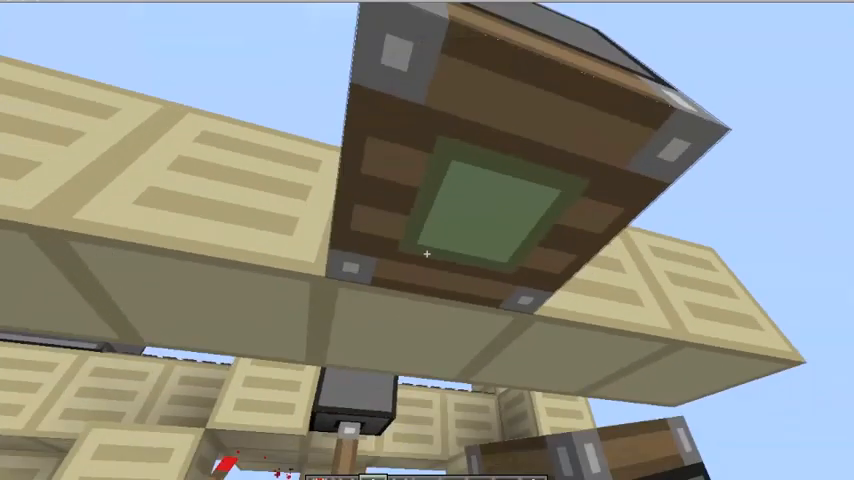
mouse_move(428, 254)
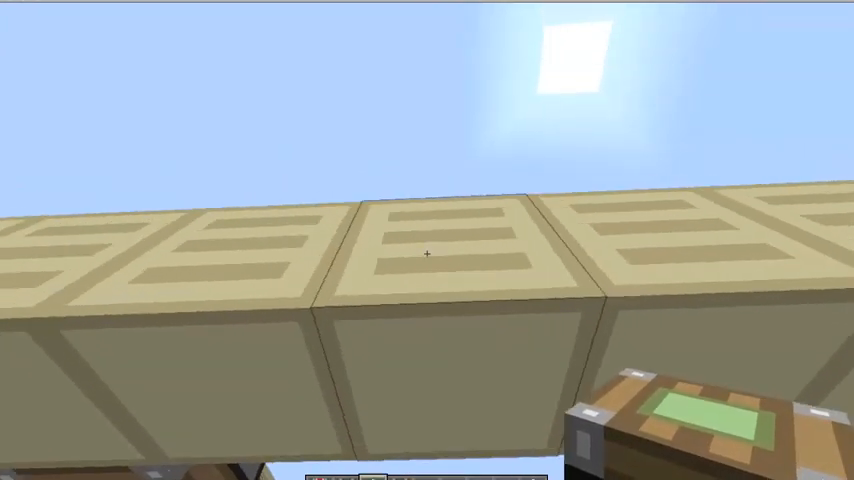
mouse_move(428, 256)
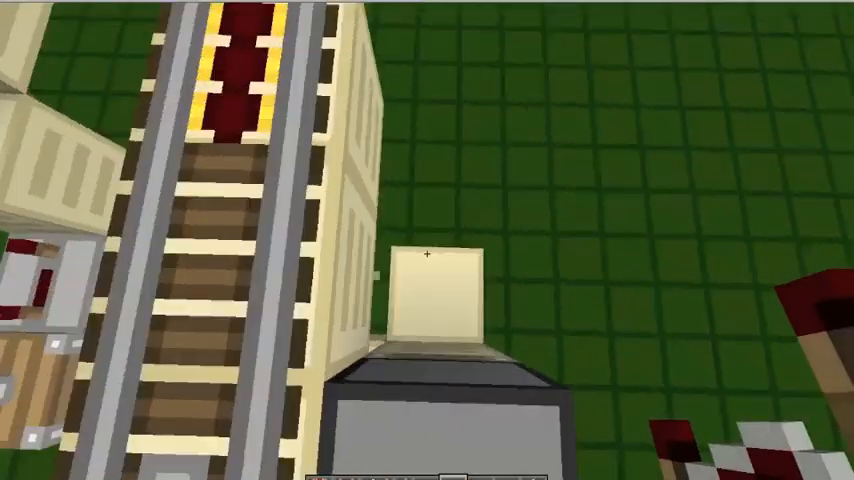
mouse_move(428, 240)
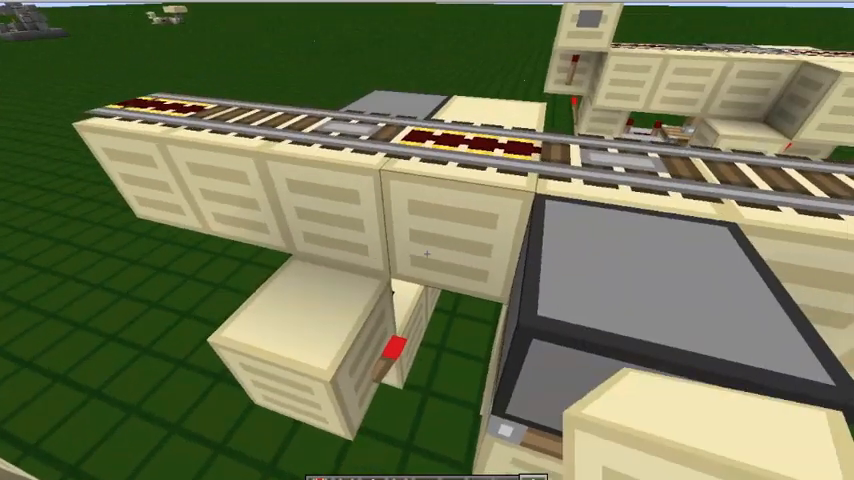
mouse_move(428, 240)
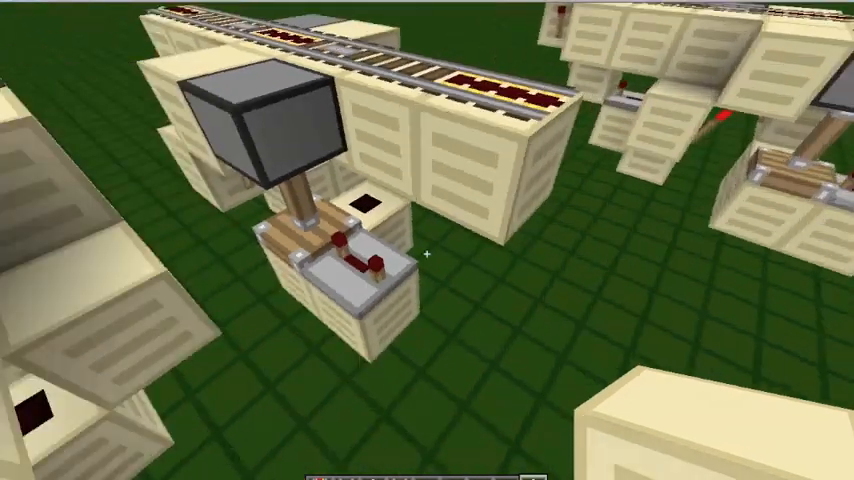